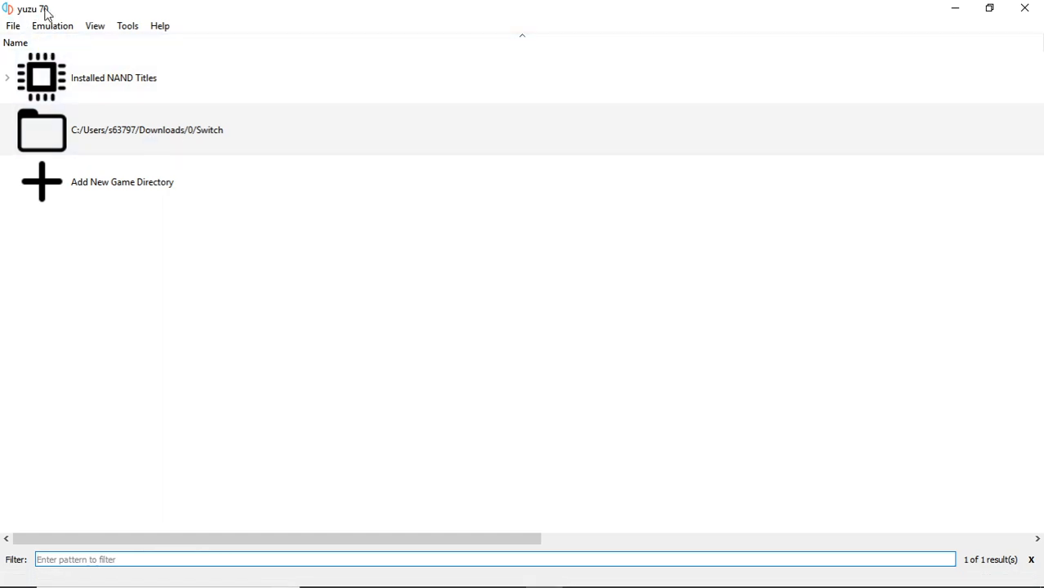
Step: Bring up the yuzu Configuration dialog from the Emulation menu
click(12, 27)
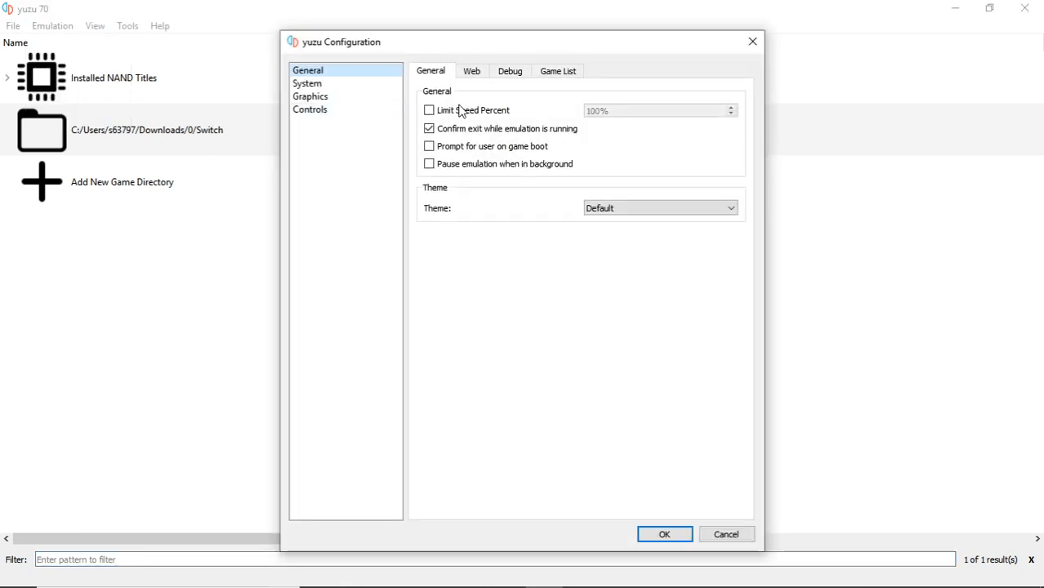
Step: Review the System and Audio settings, then show Graphics with shader cache, async GPU and 30 FPS enabled
click(307, 82)
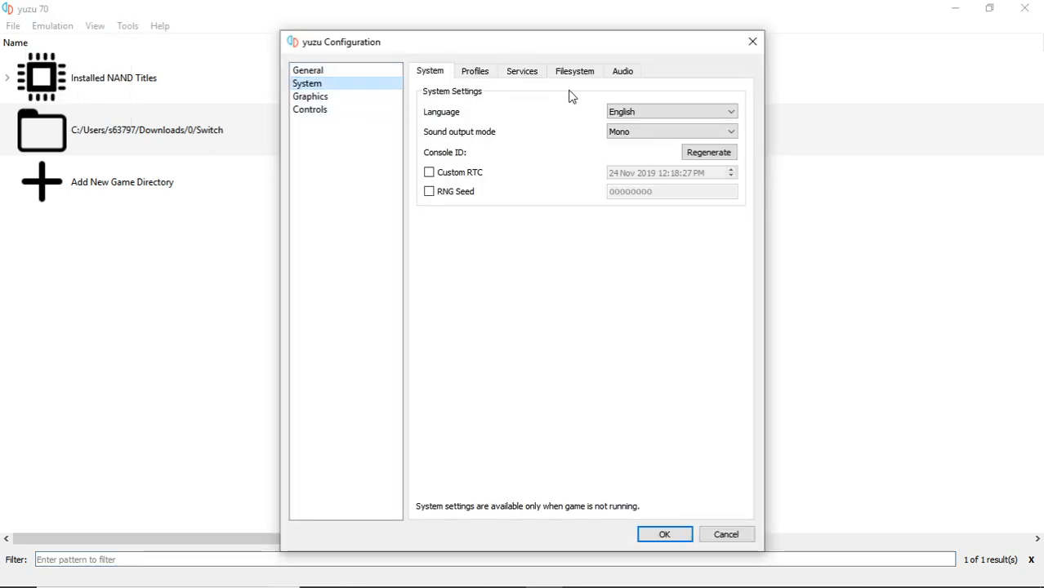
click(629, 71)
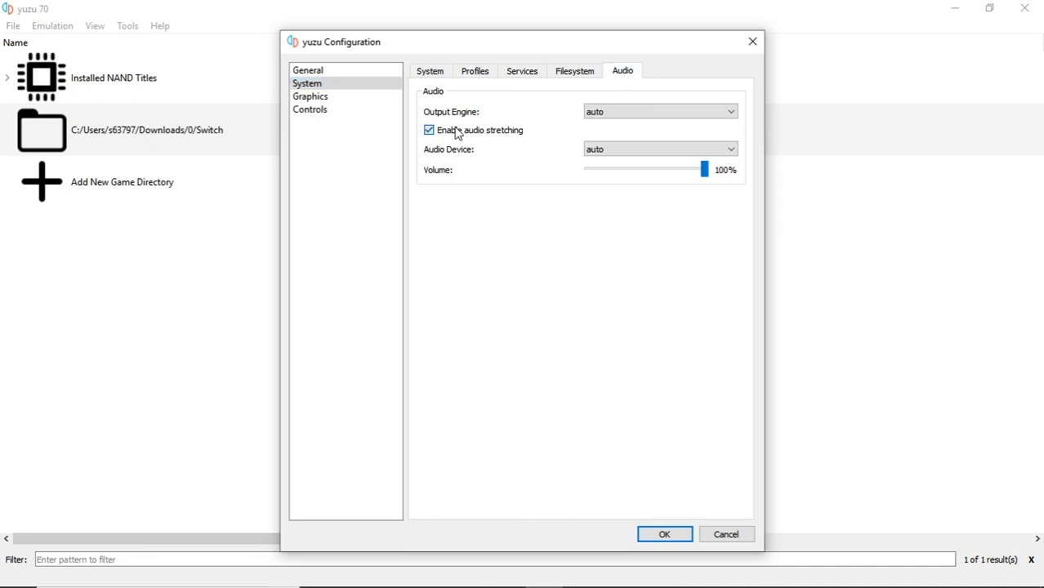
click(311, 96)
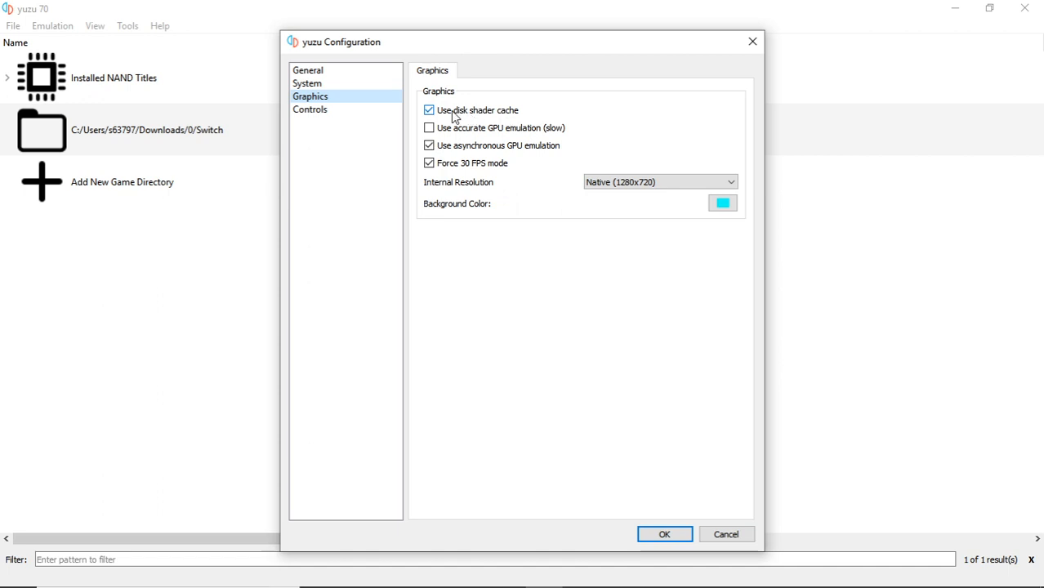
mouse_move(535, 160)
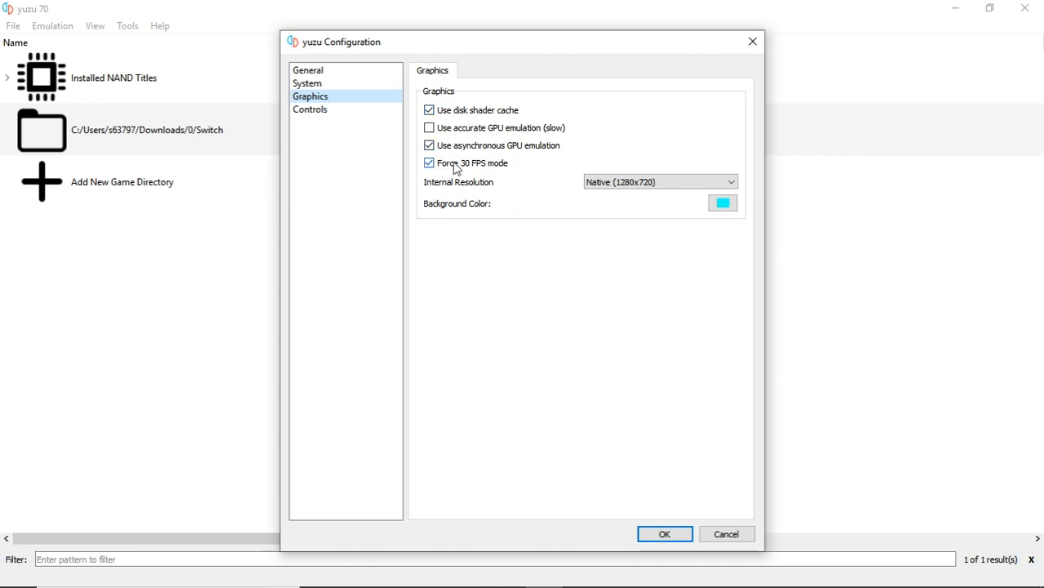
click(656, 182)
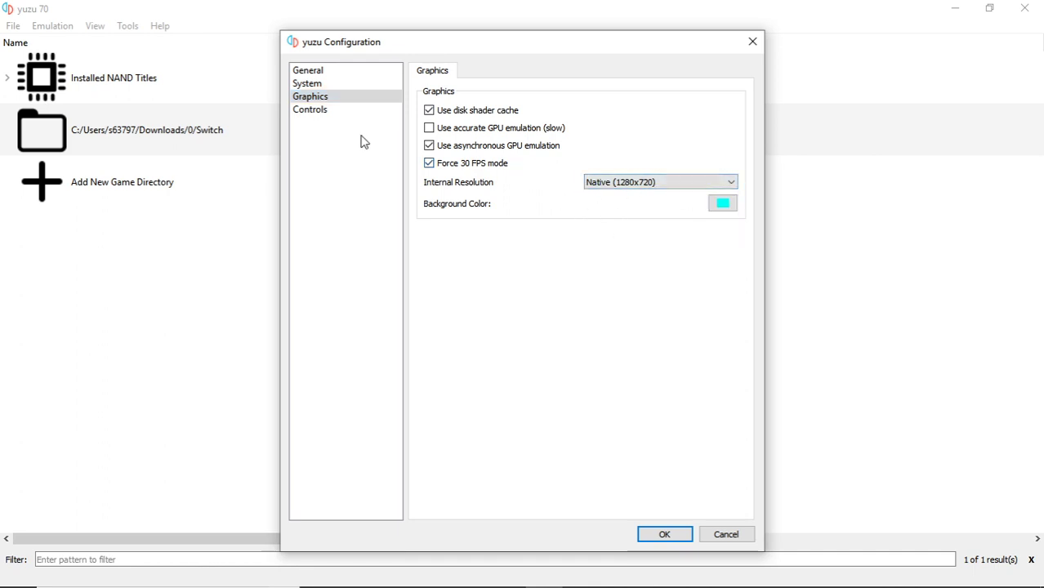
Step: In Controls, disable Use Docked Mode for handheld play and confirm with OK
click(310, 110)
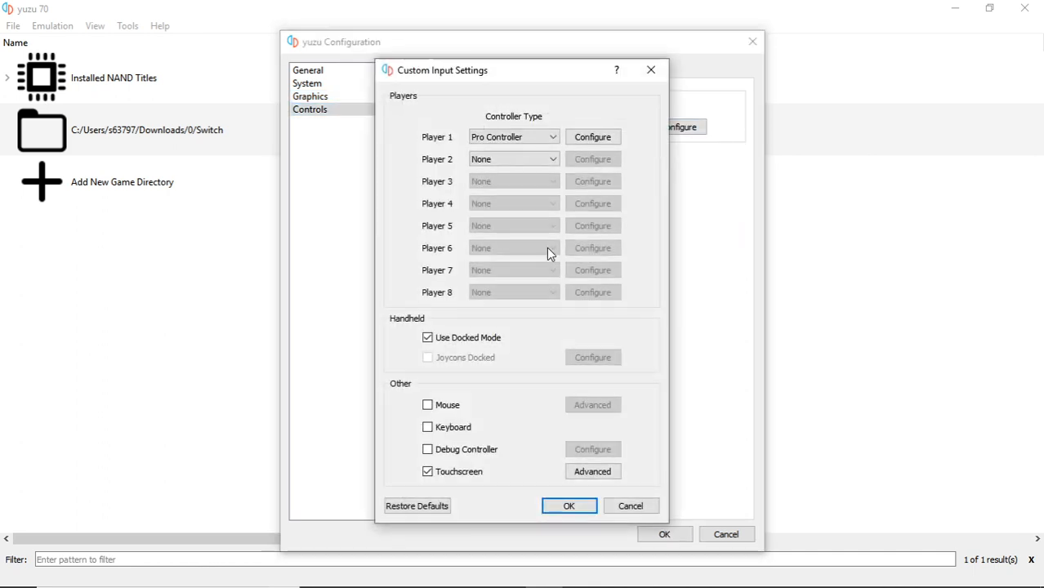
click(428, 337)
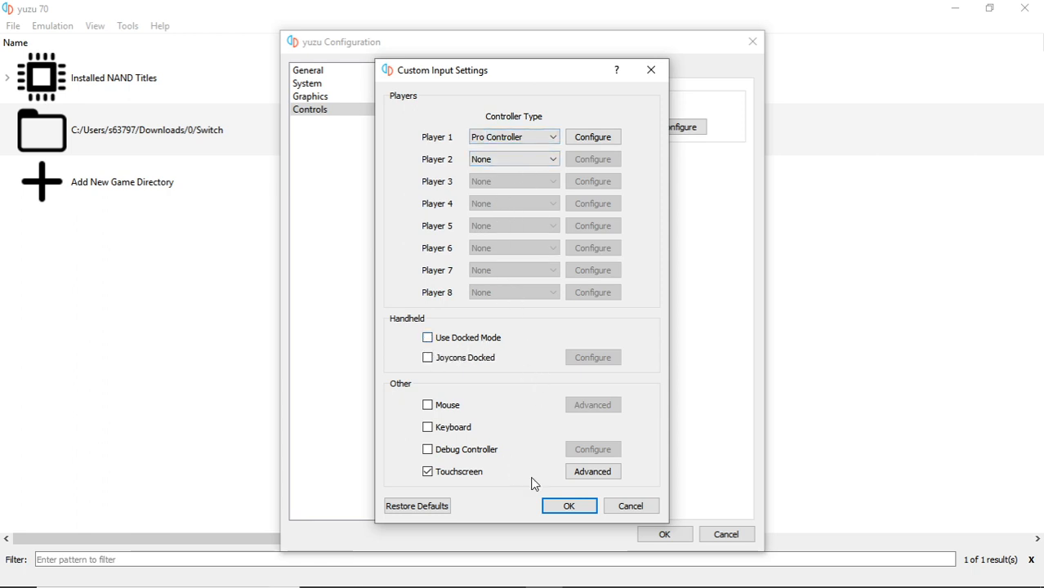
click(569, 507)
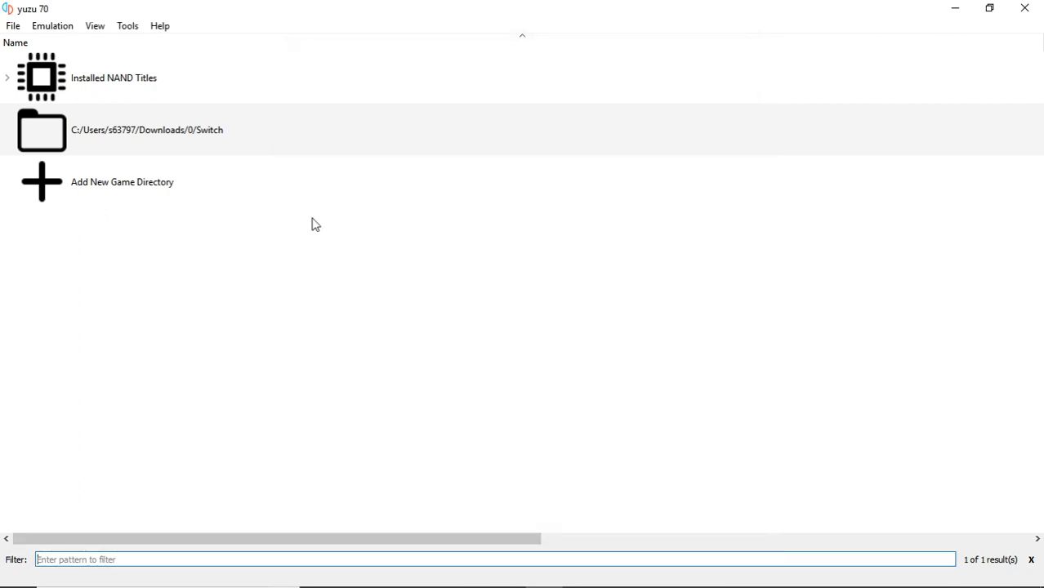
Step: Start loading a game file and browse into the USB drive's Nintendo Switch folder
click(13, 27)
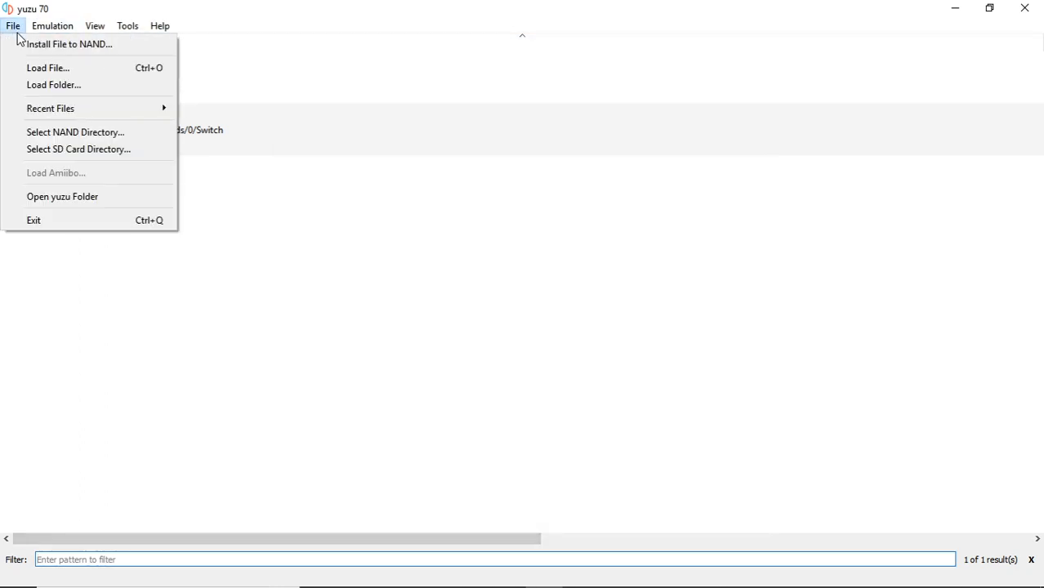
click(51, 69)
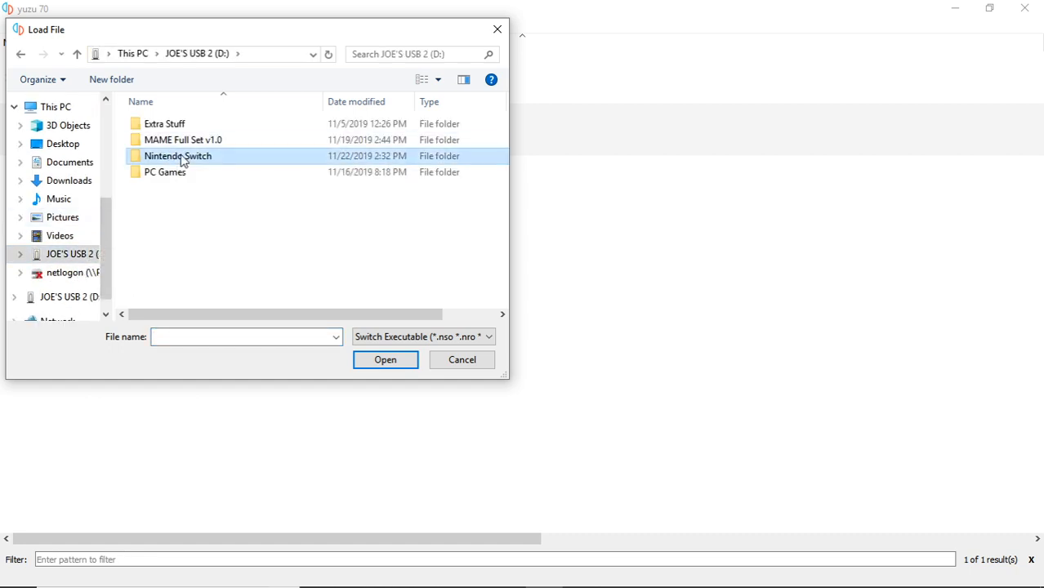
double_click(176, 155)
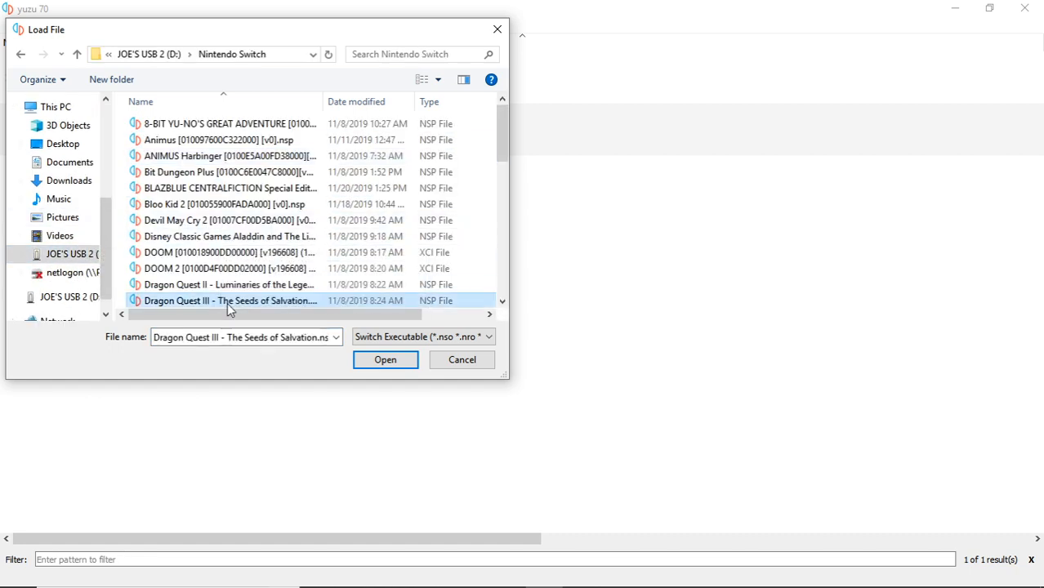
scroll(down, 3)
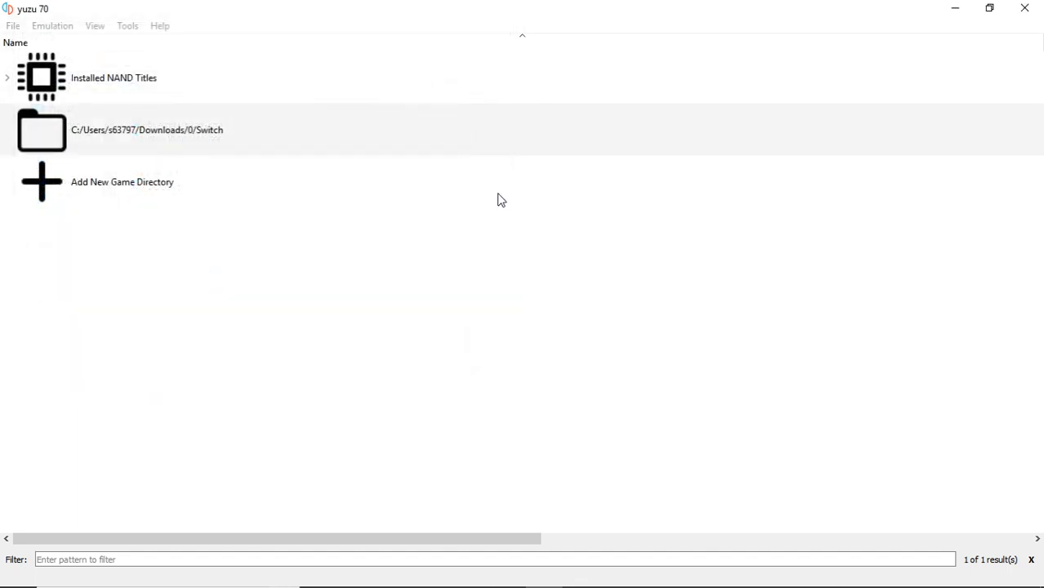
mouse_move(543, 187)
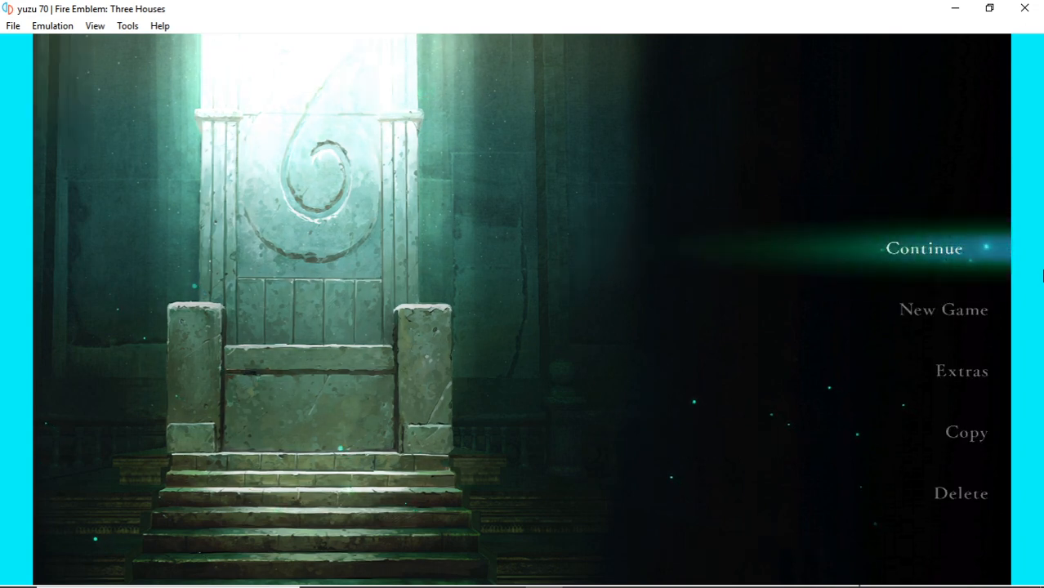
Step: Start Fire Emblem: Three Houses from its title menu into the prologue battle
click(925, 249)
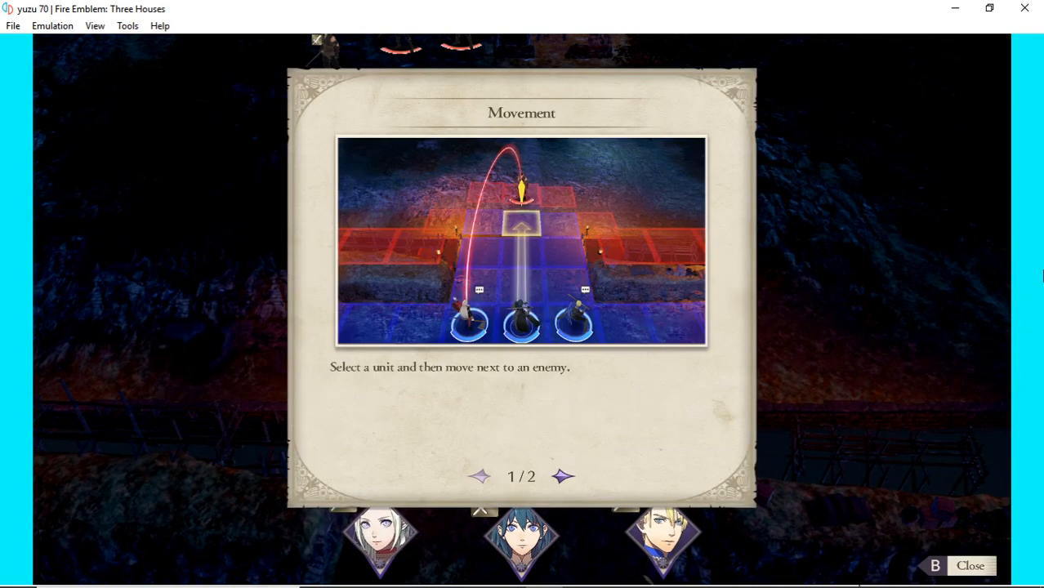
Step: Dismiss the Movement tutorial and move Byleth beside the enemy so Attack is offered
click(971, 567)
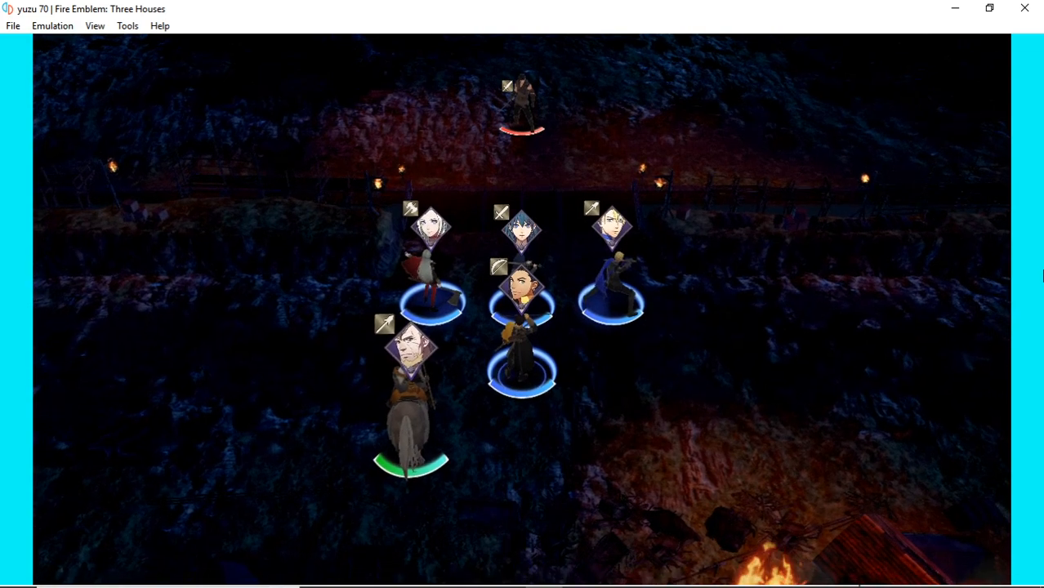
click(520, 302)
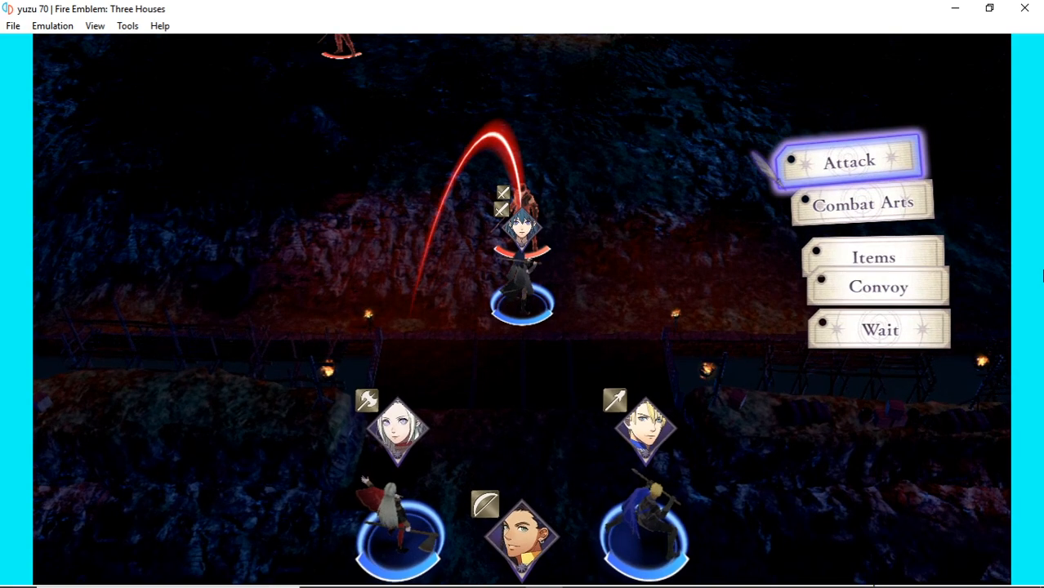
click(850, 160)
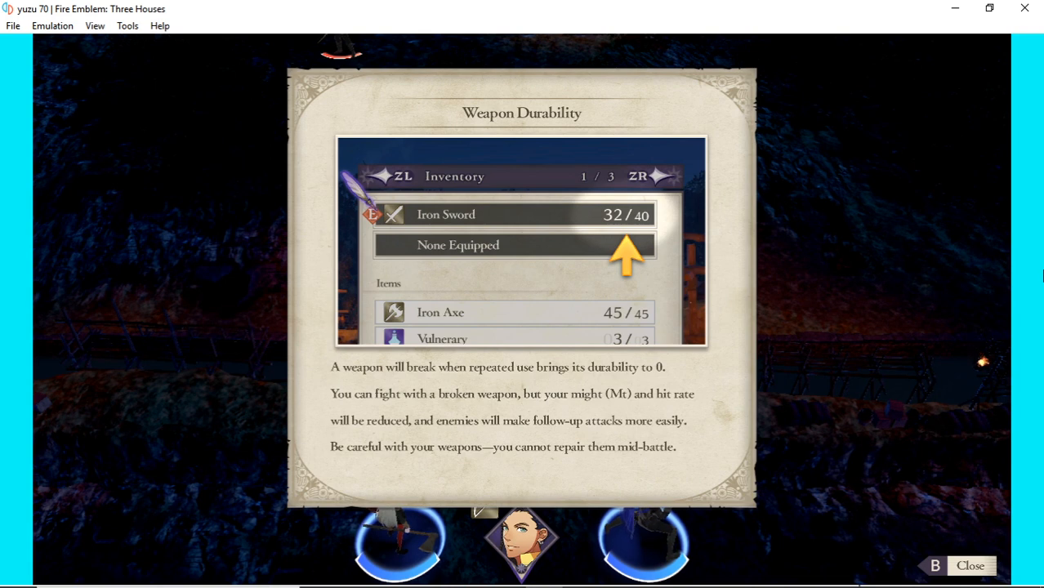
mouse_move(1029, 81)
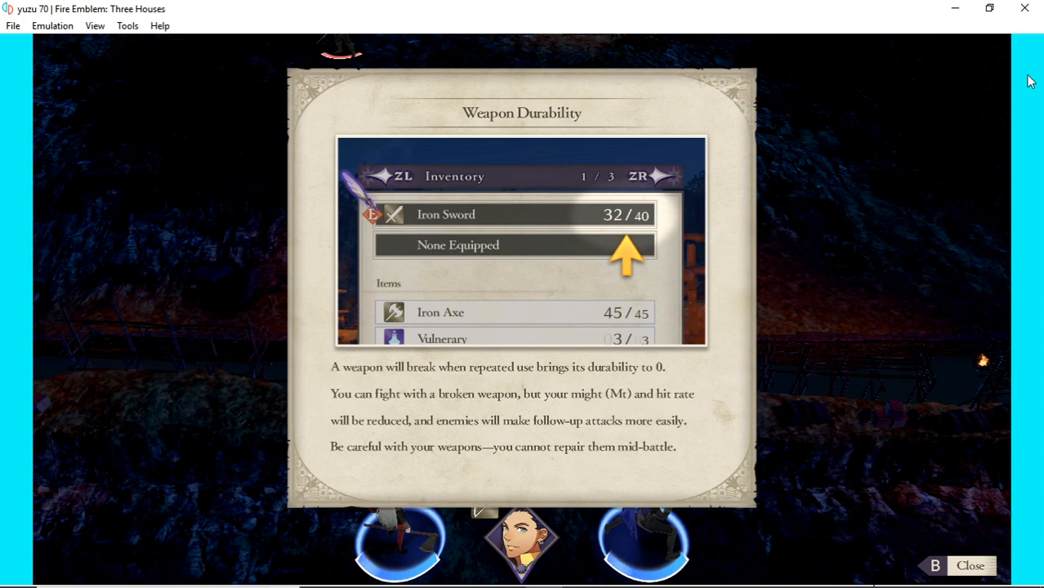
mouse_move(1033, 238)
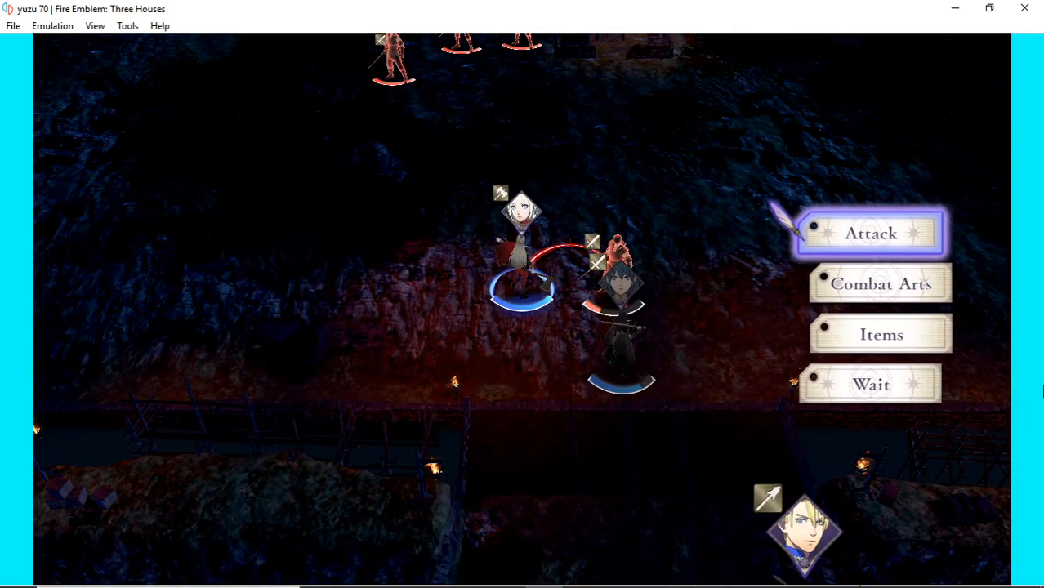
Step: Confirm the unit's move next to the enemy soldier, bringing up the Battle Phases tutorial
click(870, 232)
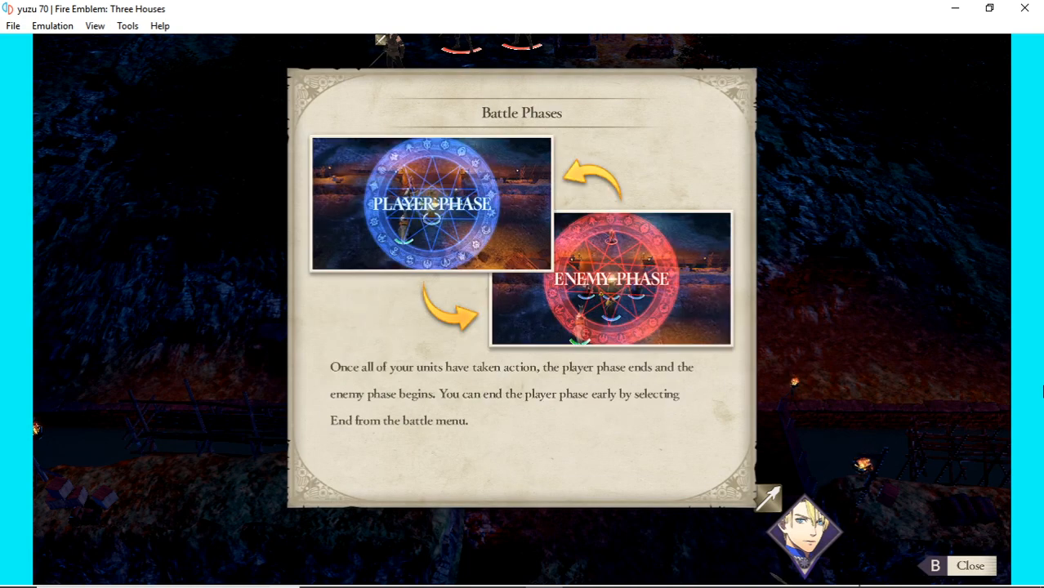
Step: Dismiss the Battle Phases tutorial so the next unit can act
click(968, 566)
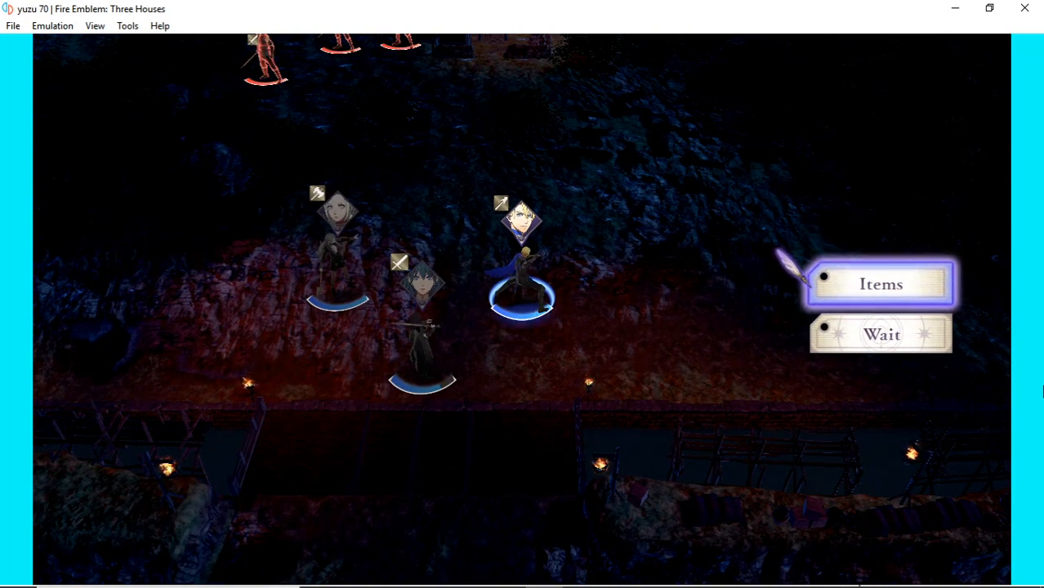
Step: End the moved unit's action with Wait from its action menu
click(881, 284)
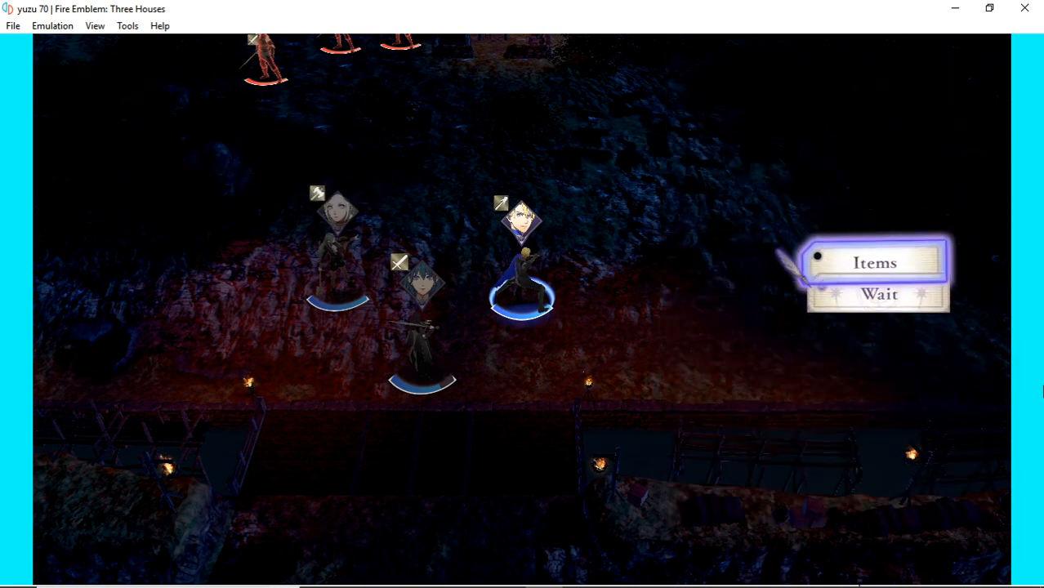
key(Down)
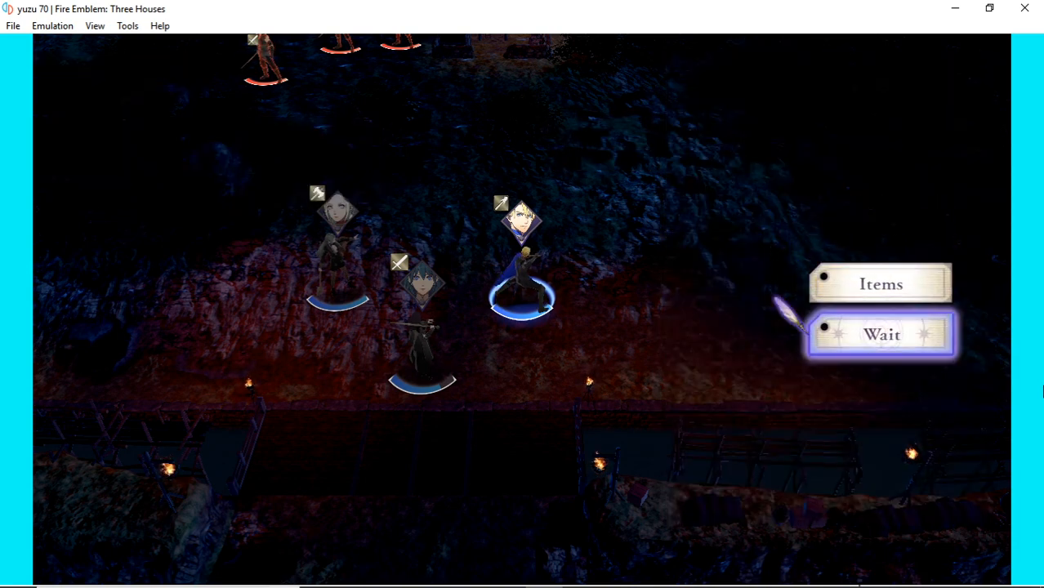
click(881, 334)
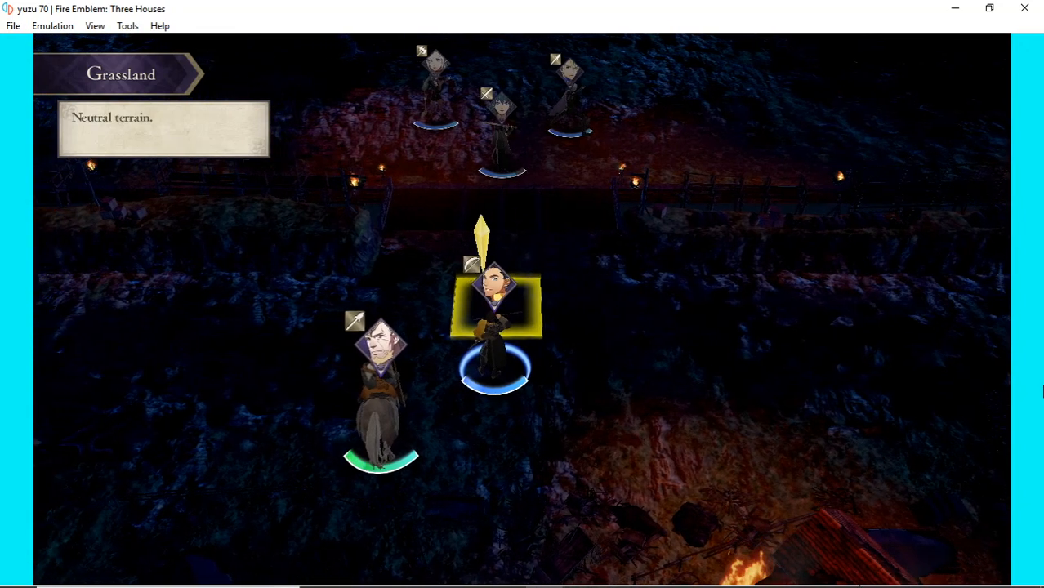
Step: Move the next ally toward the enemies, leaving Items and Wait as its choices
click(493, 311)
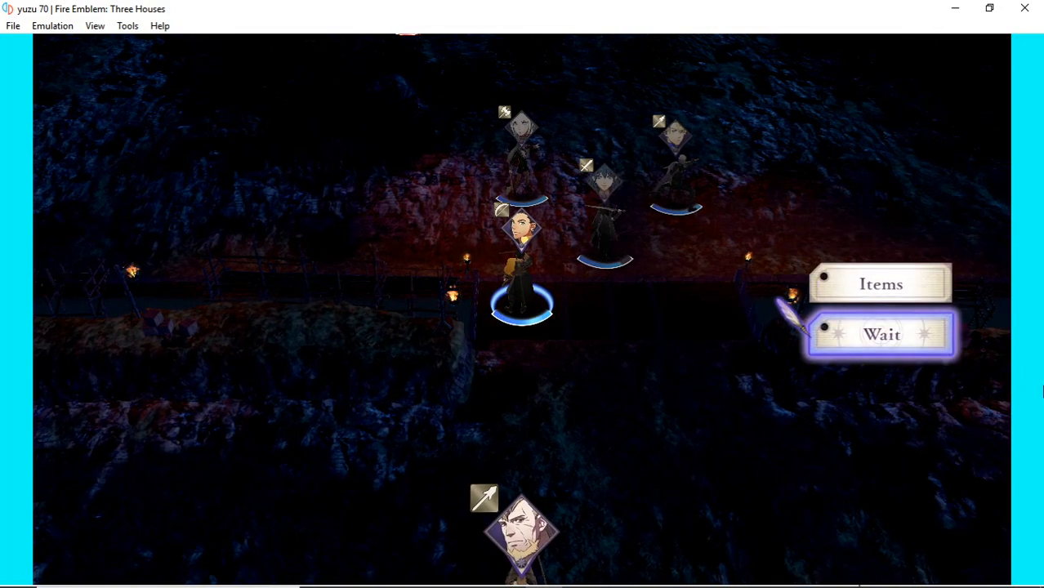
Step: End the ally's turn with Wait, bringing up Terrain Effects tutorial page 1/2
click(891, 335)
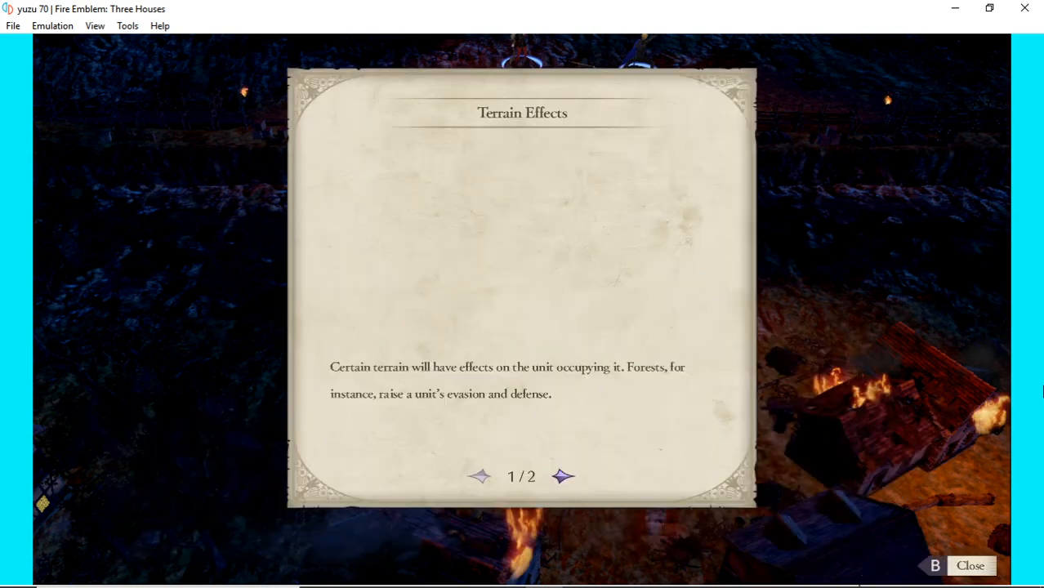
Step: Dismiss the Terrain Effects tutorial and move the main character forward to the Items/Convoy/Wait menu
click(968, 566)
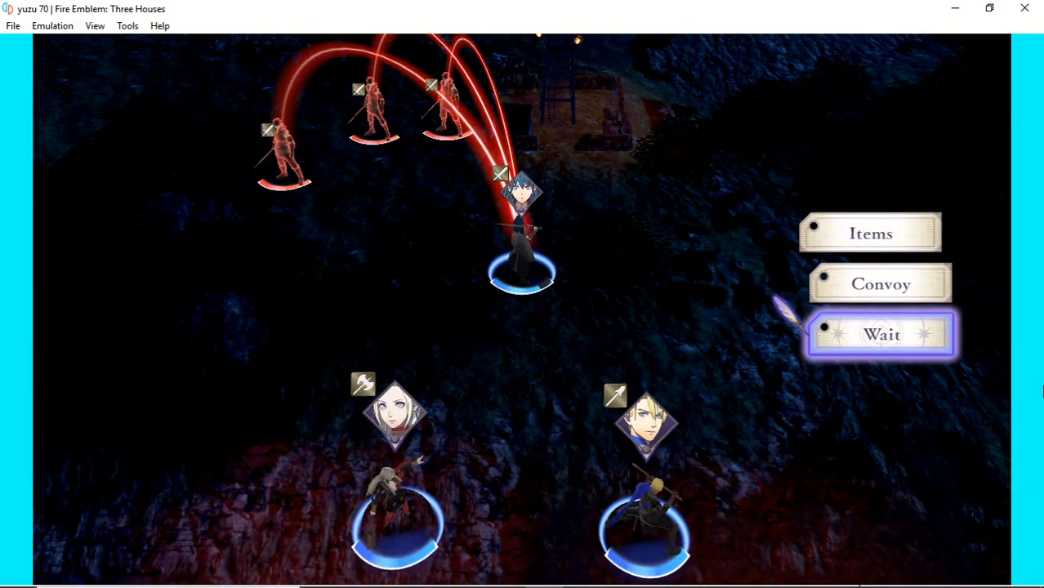
Step: Finish the main character with Wait, then move the next ally to its Items/Wait menu
click(871, 232)
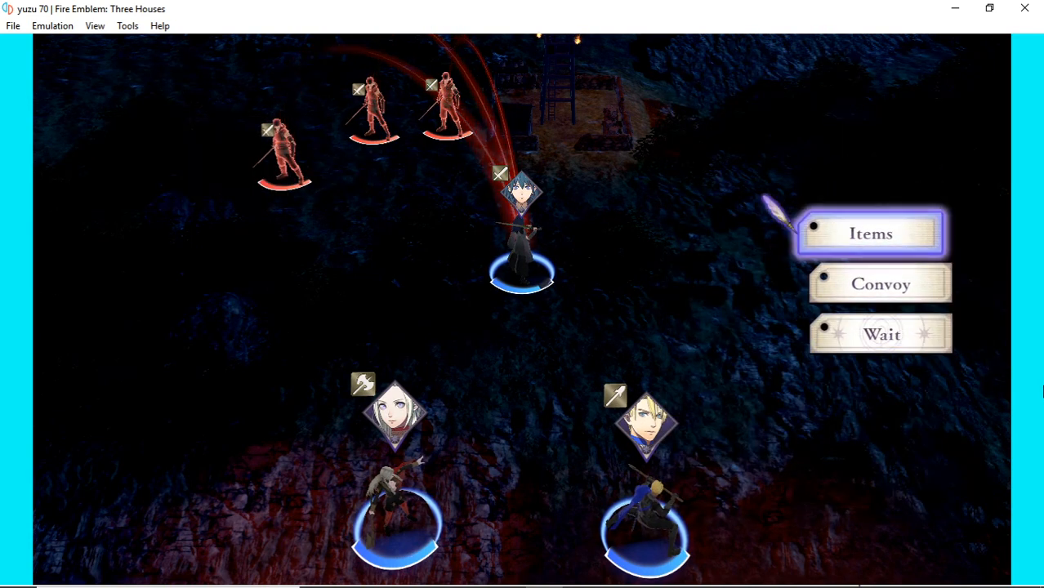
click(870, 232)
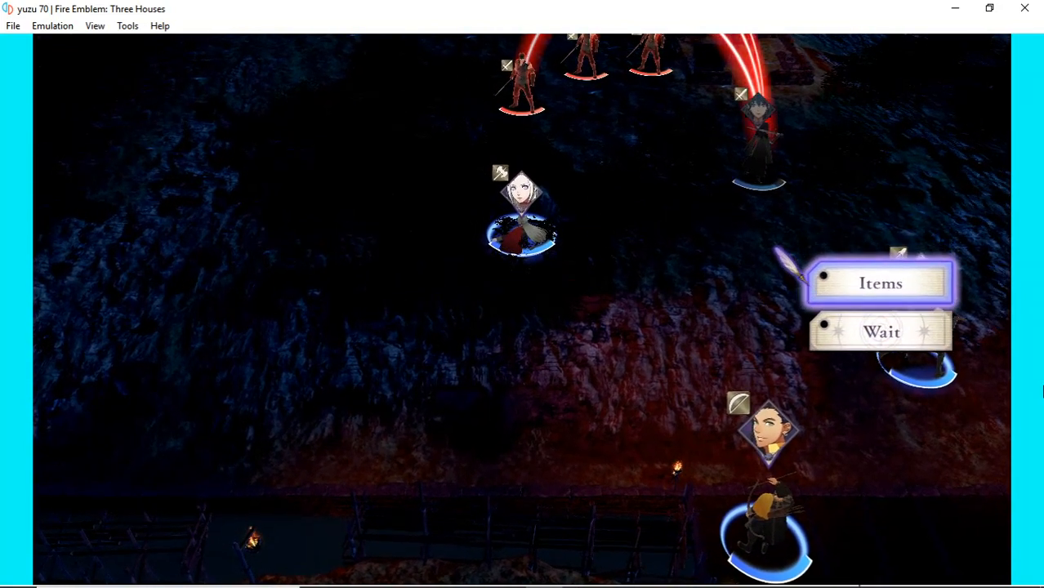
Step: Move the next unit beside its allies so Talk, Items, Trade, Convoy and Wait are offered
click(892, 332)
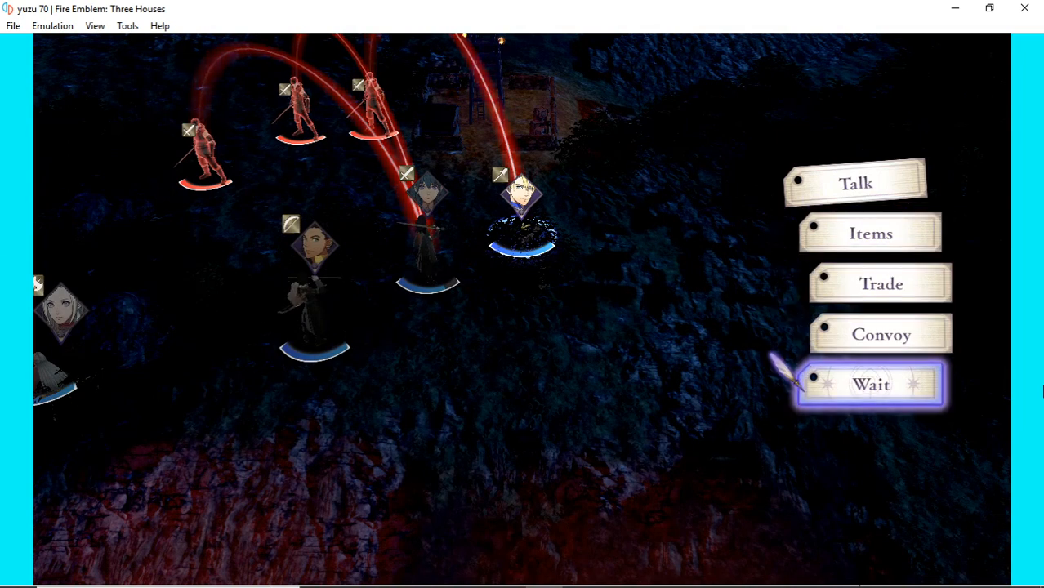
click(876, 384)
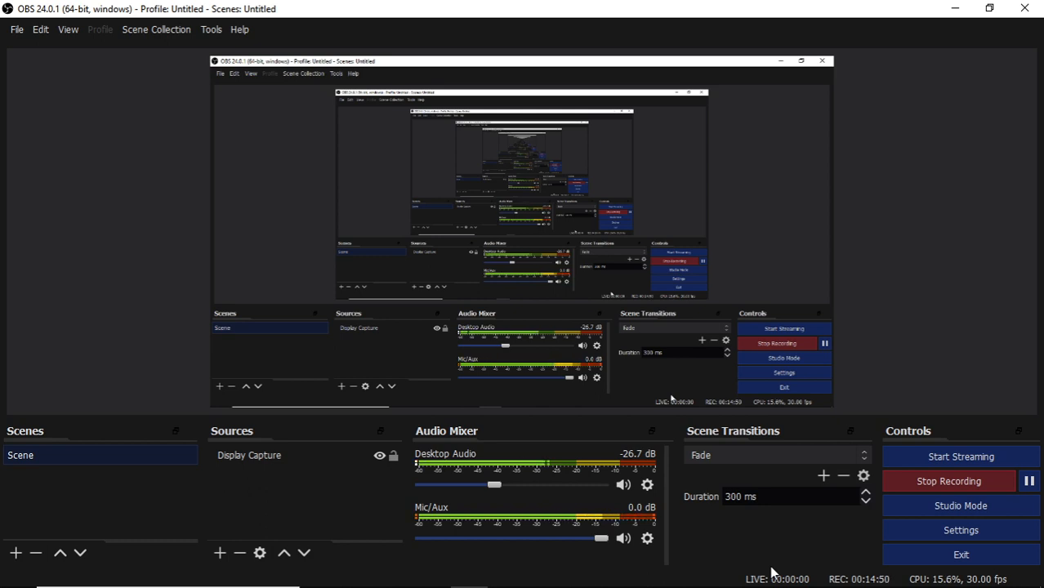
mouse_move(857, 552)
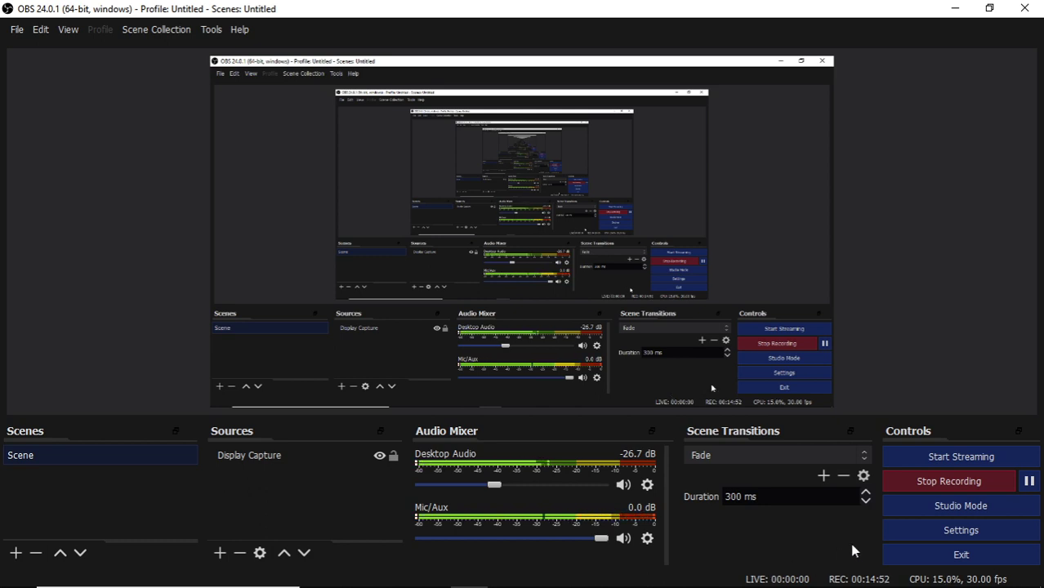